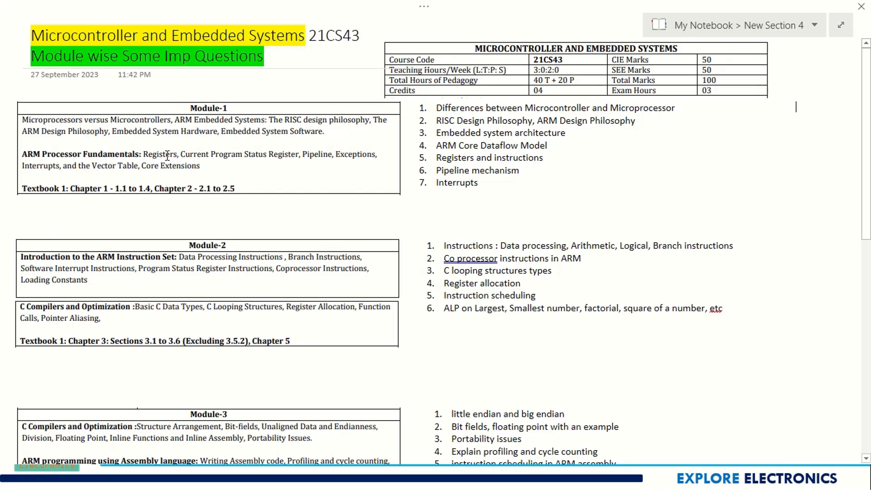
Step: Point out the first Module-1 questions, including the ARM Core Dataflow Model question
{"action": "double_click", "coordinate": [555, 108]}
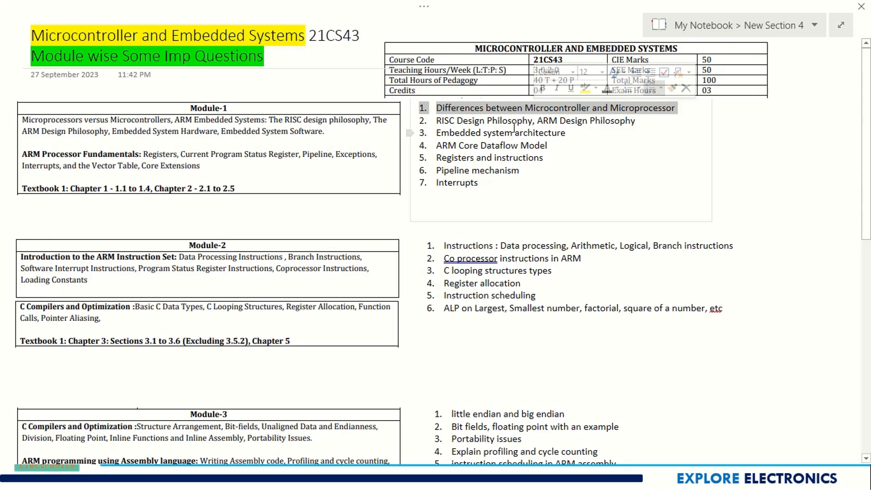
{"action": "double_click", "coordinate": [506, 121]}
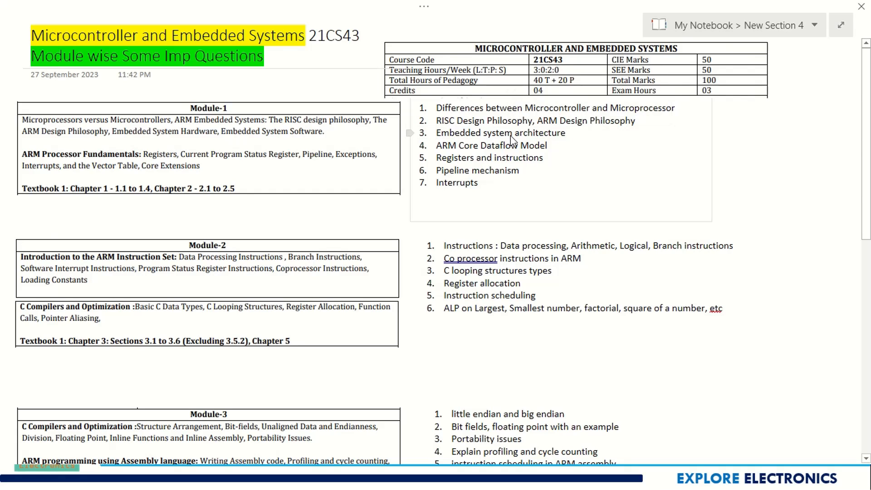
{"action": "double_click", "coordinate": [495, 146]}
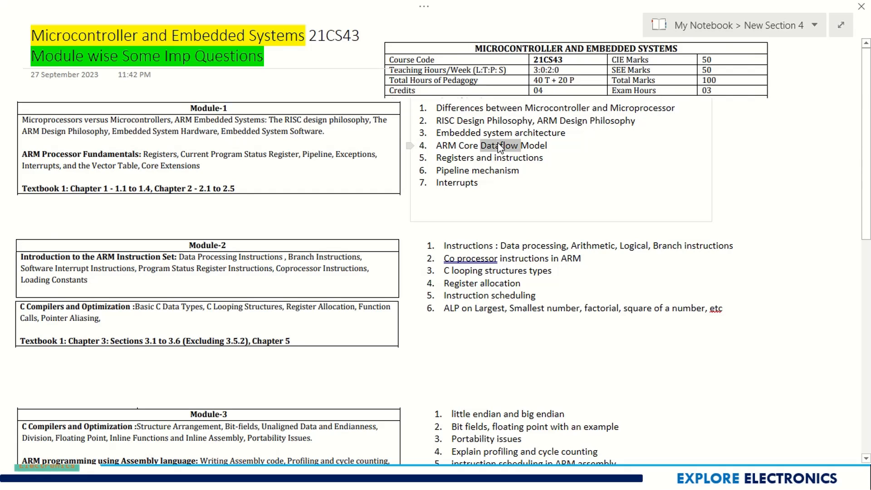
{"action": "double_click", "coordinate": [455, 157]}
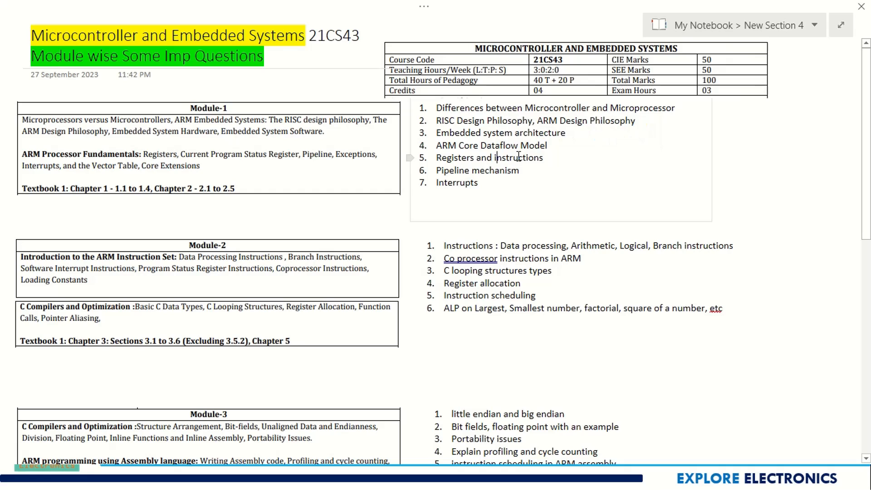
{"action": "double_click", "coordinate": [453, 158]}
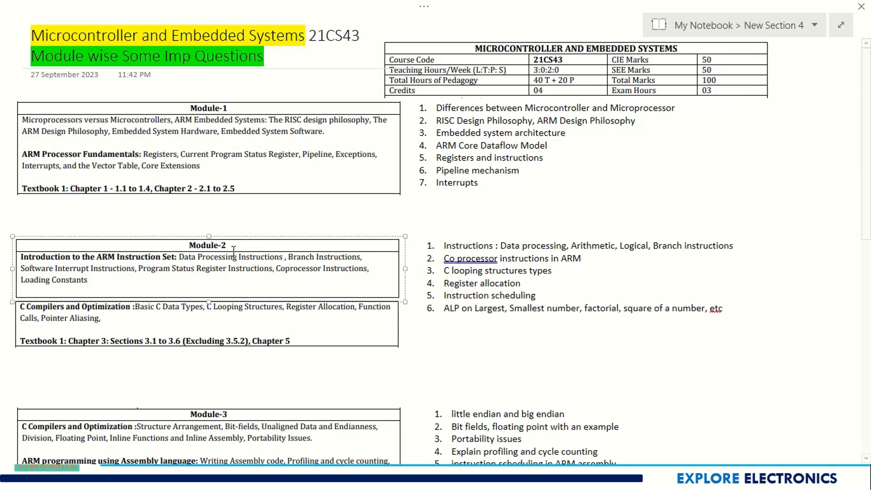
{"action": "left_click", "coordinate": [246, 315]}
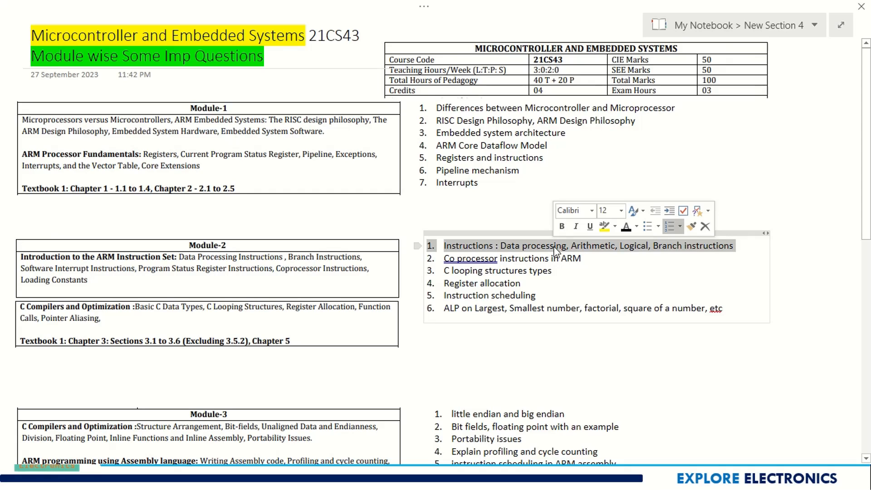
{"action": "mouse_move", "coordinate": [649, 247]}
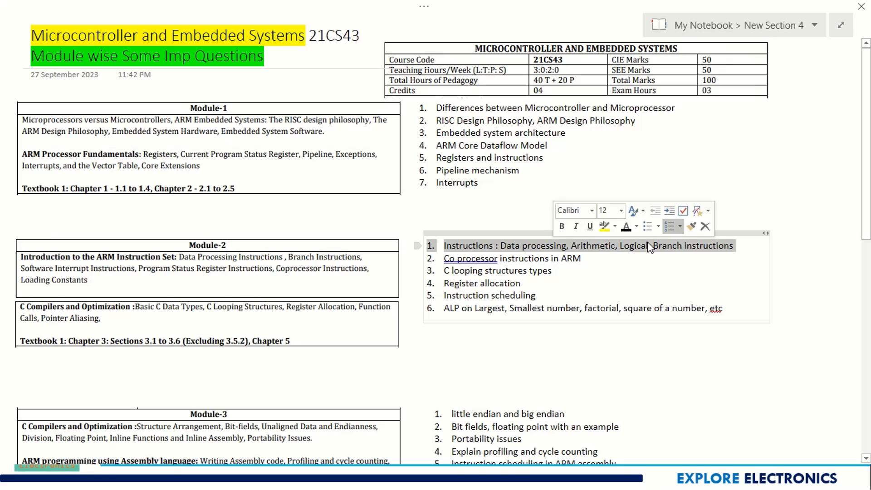
Step: Point out the branch instructions in the first Module-2 question
{"action": "double_click", "coordinate": [669, 245]}
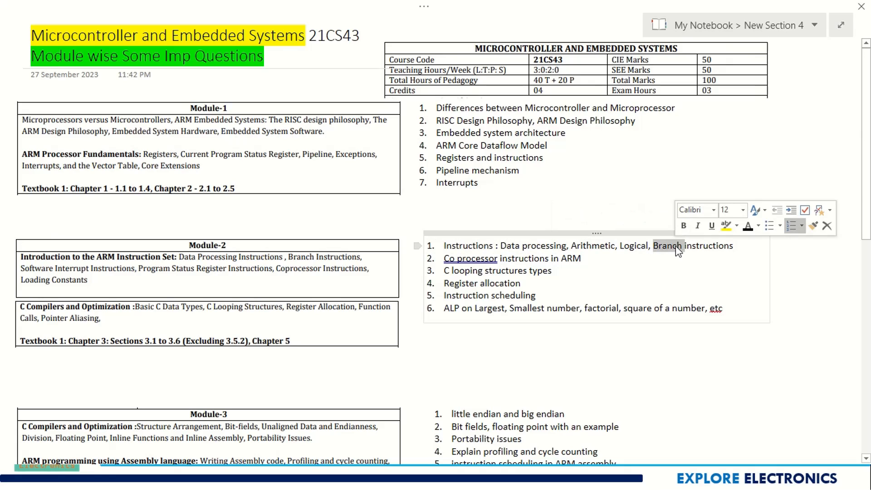
{"action": "left_click", "coordinate": [734, 245]}
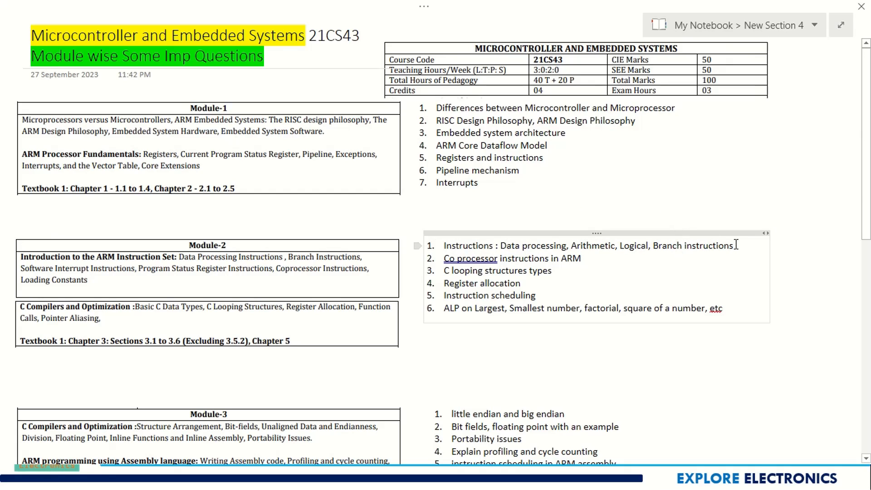
{"action": "double_click", "coordinate": [713, 245]}
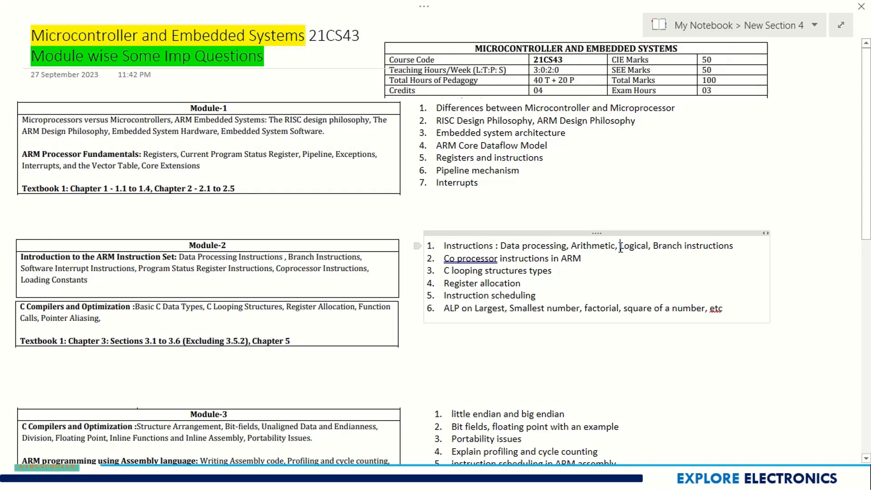
{"action": "mouse_move", "coordinate": [620, 252]}
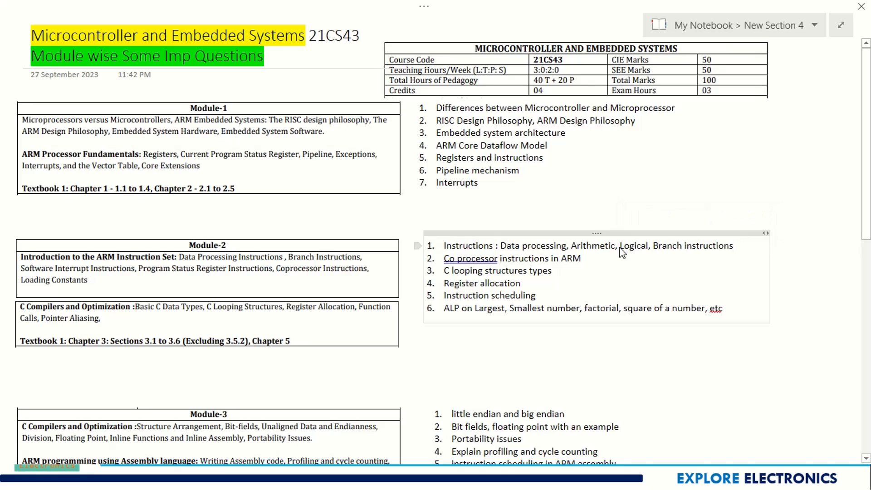
{"action": "mouse_move", "coordinate": [611, 245]}
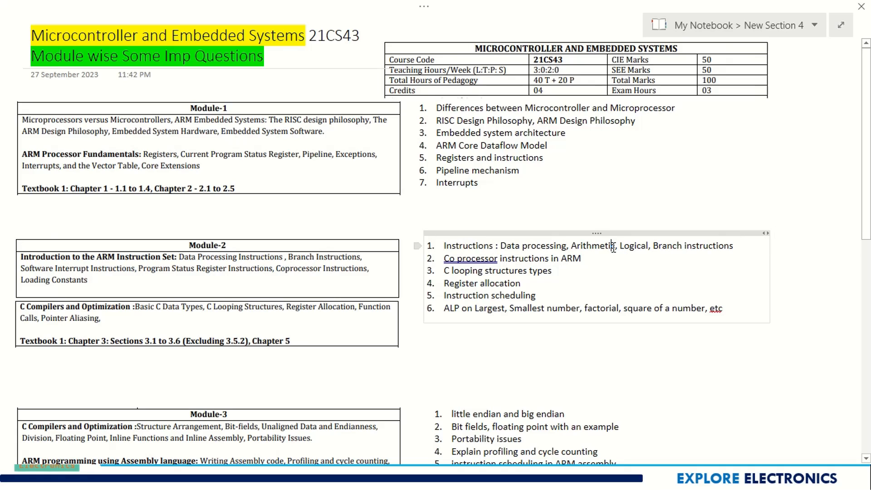
{"action": "mouse_move", "coordinate": [613, 253]}
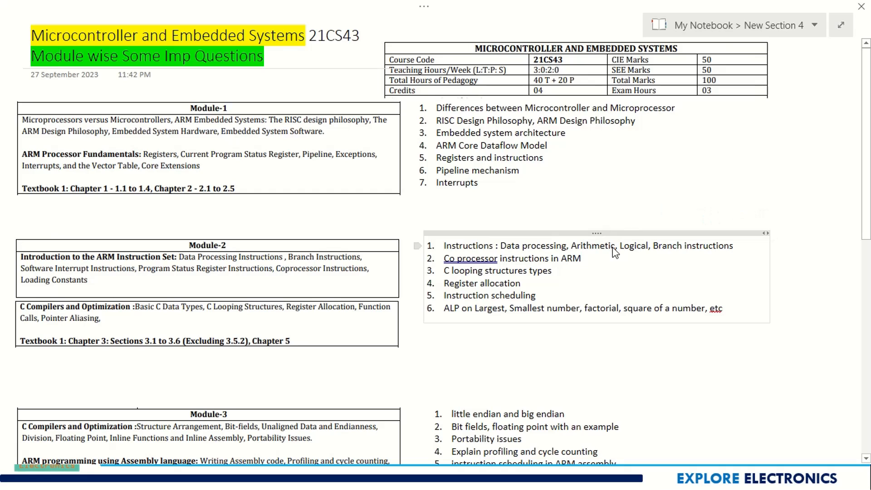
{"action": "double_click", "coordinate": [542, 245]}
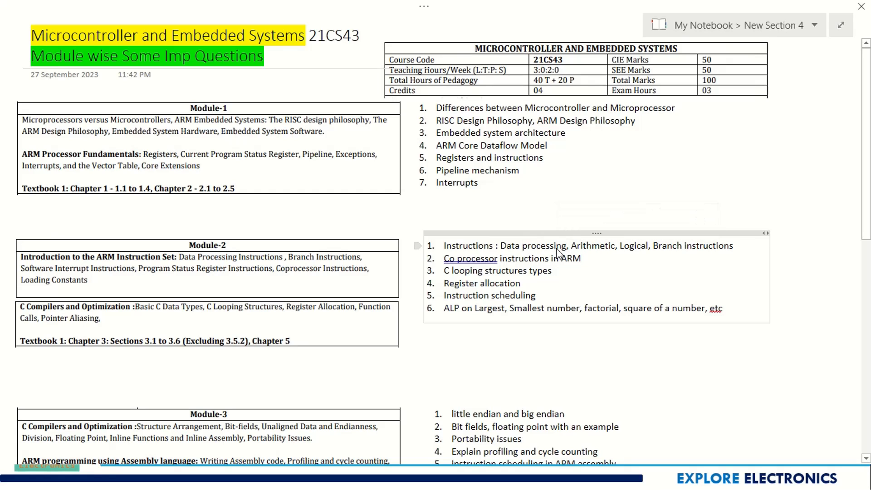
{"action": "double_click", "coordinate": [544, 246]}
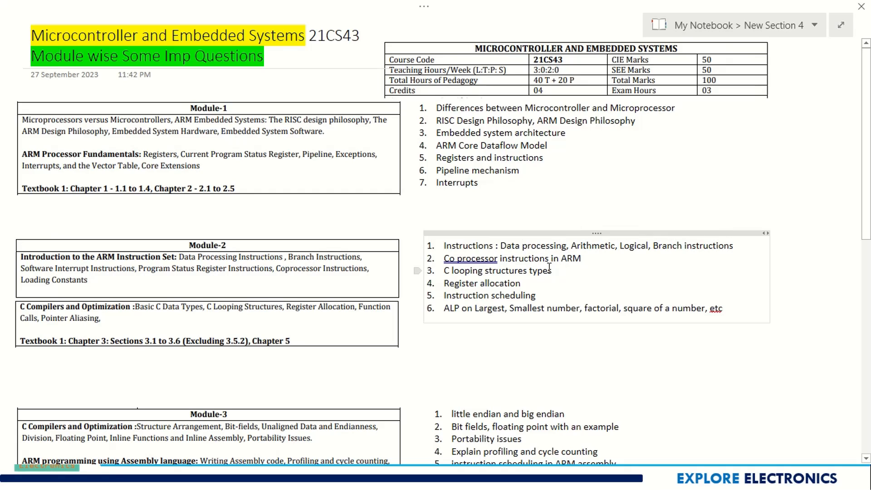
Step: Point out the C looping structures and instruction scheduling questions
{"action": "double_click", "coordinate": [494, 270]}
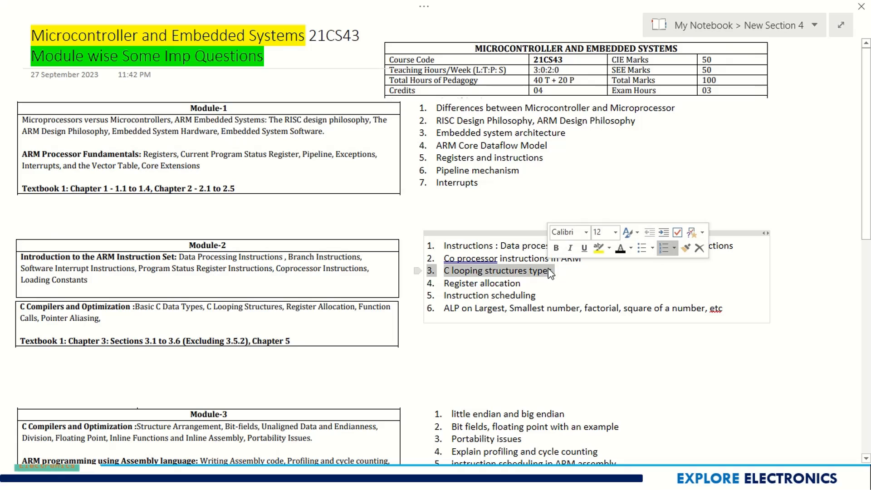
{"action": "left_click", "coordinate": [482, 283]}
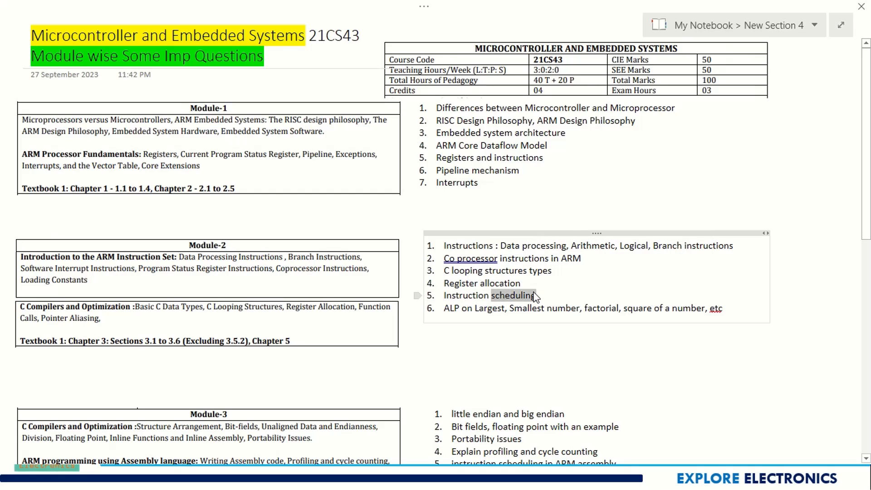
{"action": "left_click", "coordinate": [536, 295]}
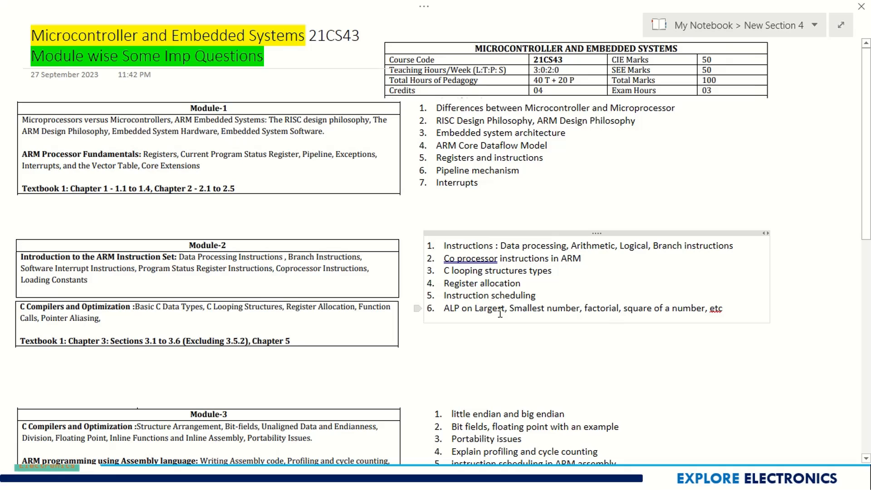
{"action": "double_click", "coordinate": [489, 309]}
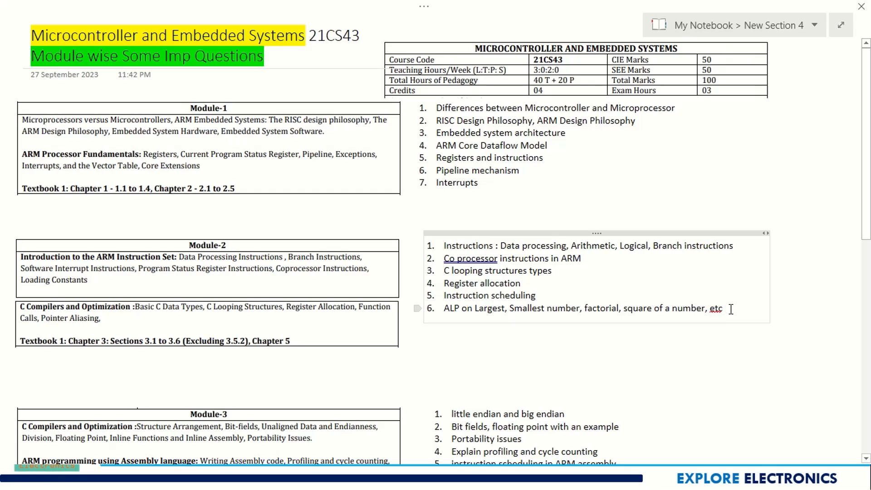
{"action": "double_click", "coordinate": [717, 309]}
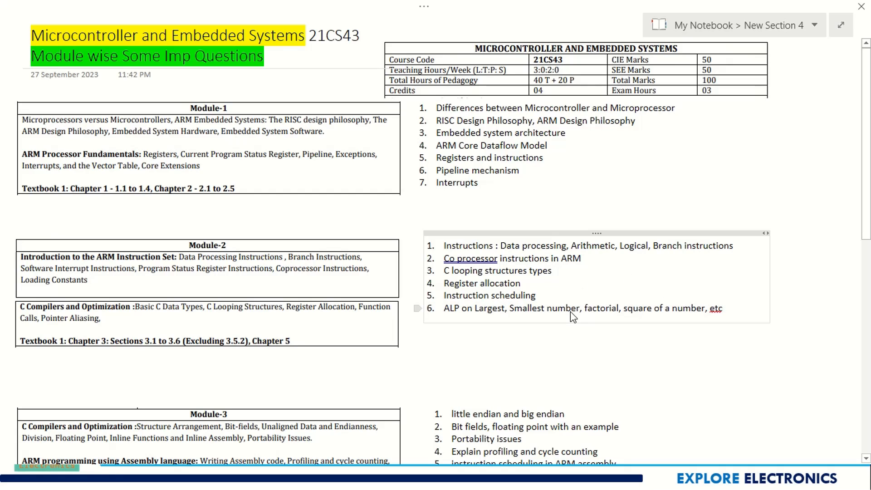
Step: Scroll down and point out the next two questions
{"action": "scroll", "scroll_direction": "down", "scroll_amount": 3}
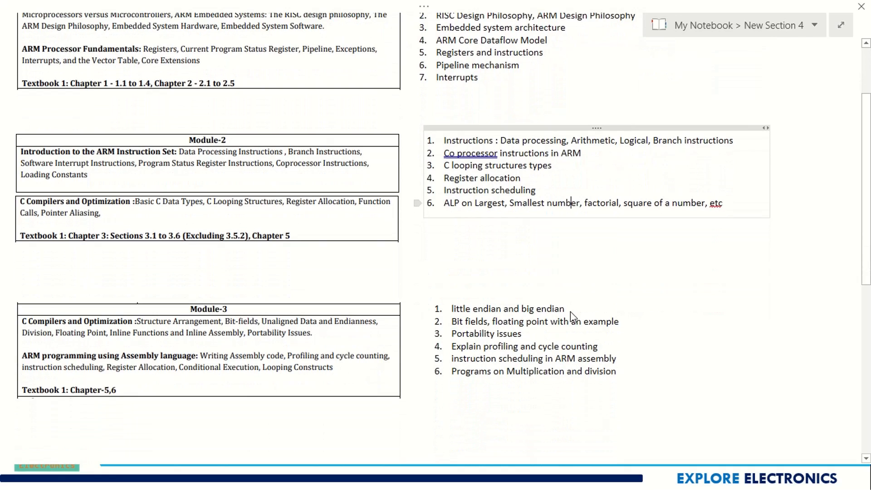
{"action": "scroll", "scroll_direction": "down", "scroll_amount": 3}
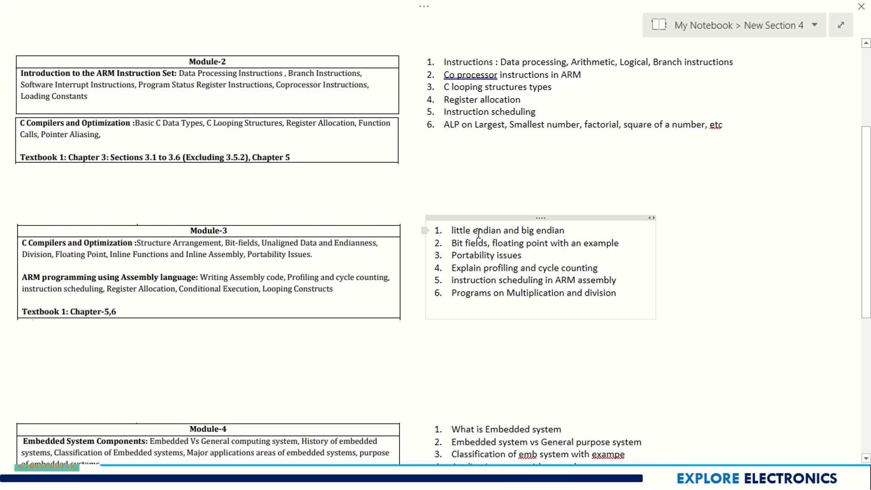
{"action": "double_click", "coordinate": [471, 243]}
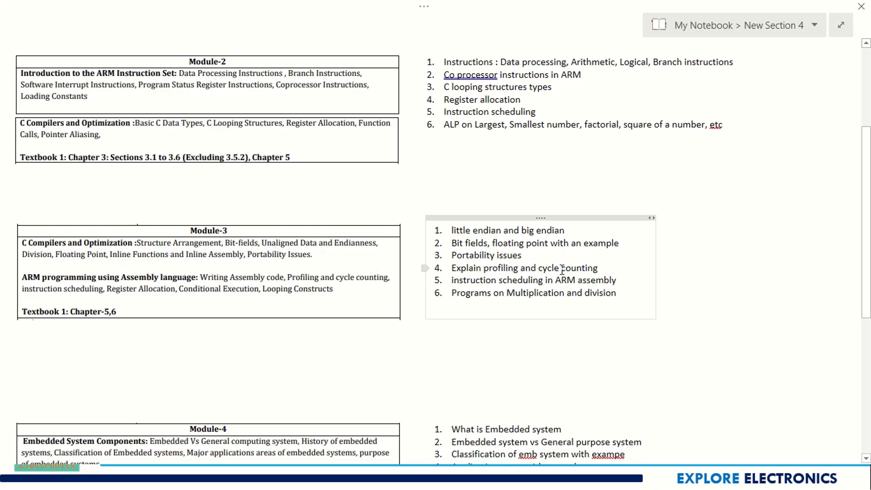
{"action": "double_click", "coordinate": [533, 279]}
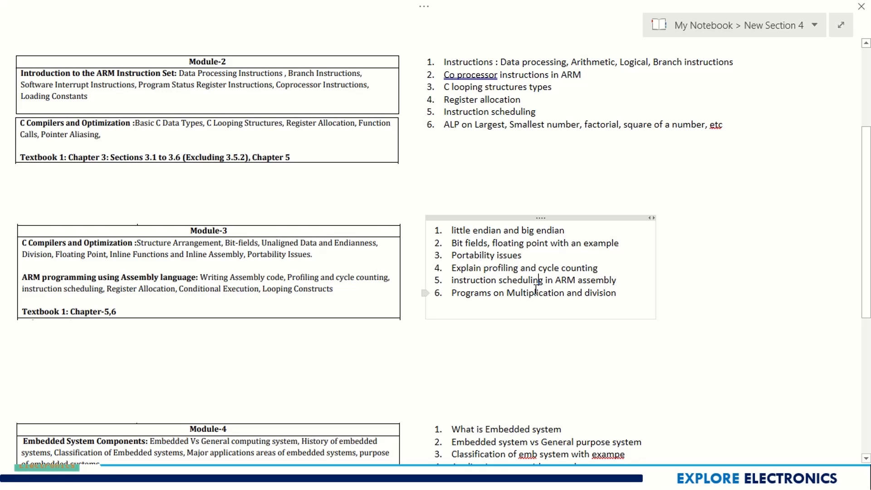
{"action": "mouse_move", "coordinate": [535, 293]}
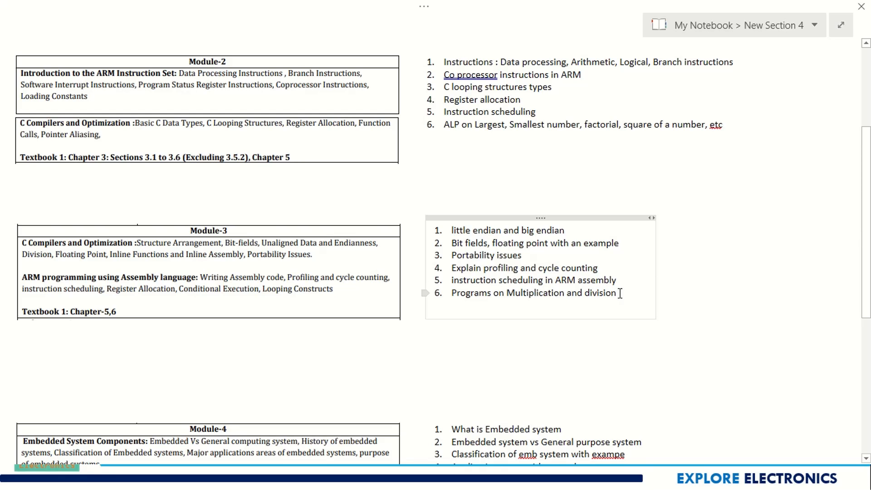
Step: Scroll further and point out the following questions near the page top
{"action": "scroll", "scroll_direction": "down", "scroll_amount": 3}
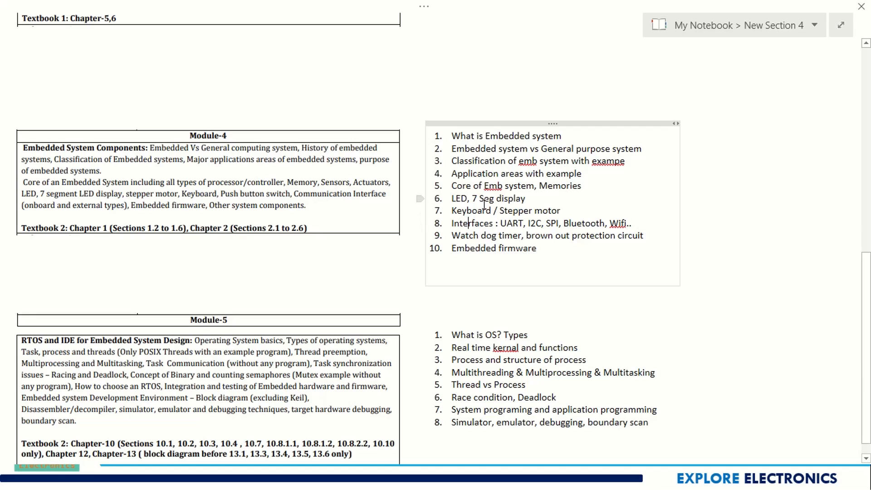
{"action": "mouse_move", "coordinate": [455, 142]}
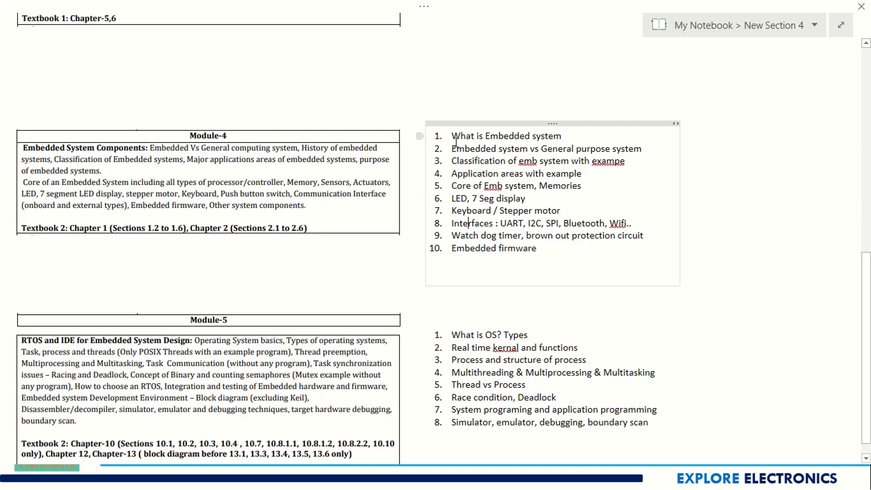
{"action": "double_click", "coordinate": [505, 136]}
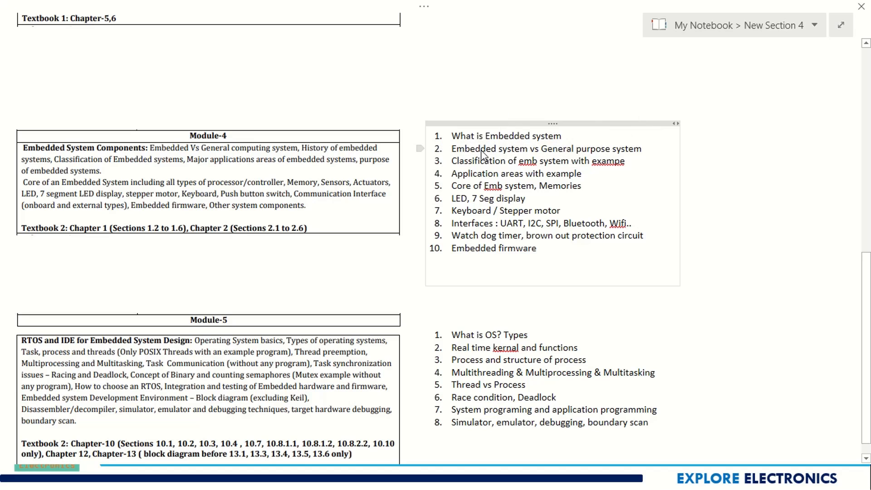
{"action": "double_click", "coordinate": [545, 148]}
{"action": "type", "text": "l"}
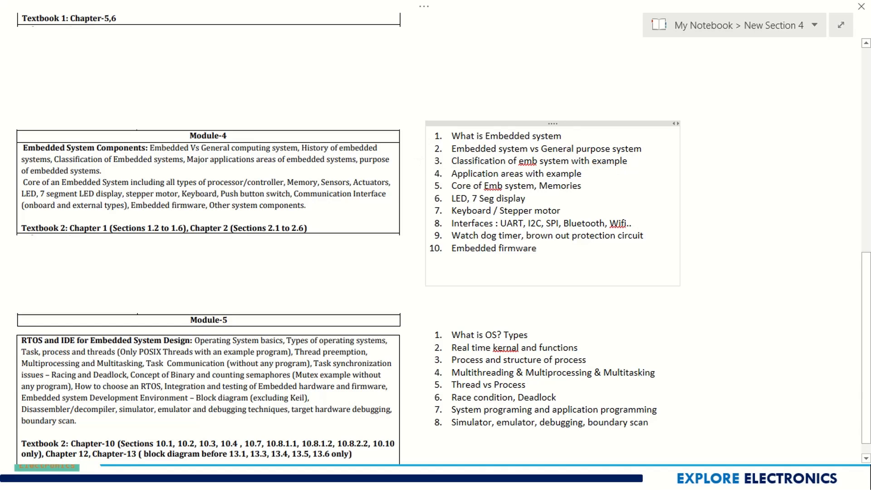
{"action": "left_click", "coordinate": [582, 174]}
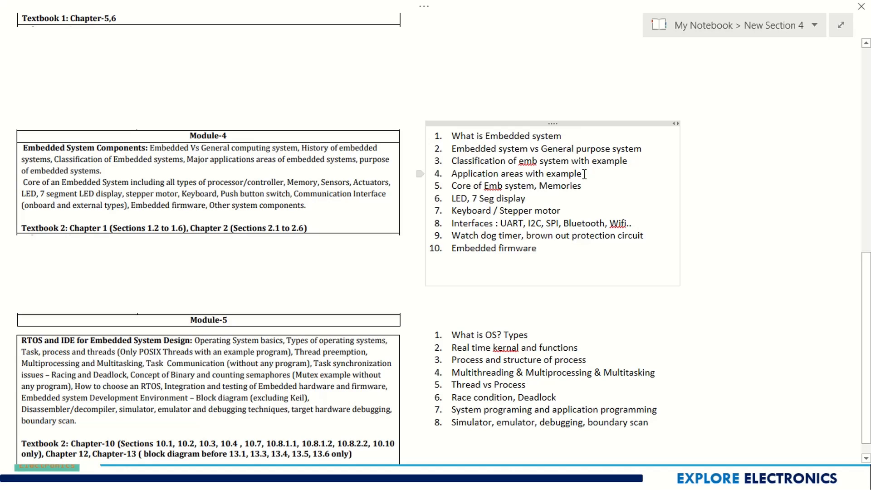
{"action": "double_click", "coordinate": [517, 174]}
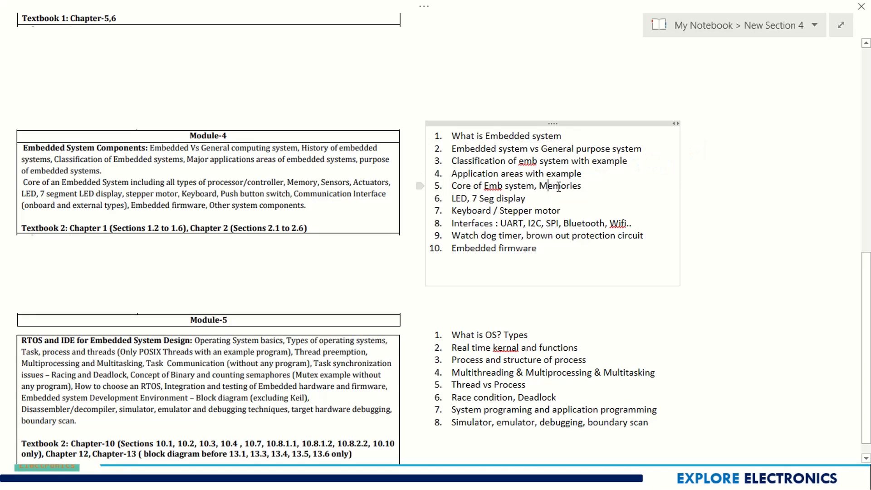
Step: Point out three more questions further down the same page
{"action": "double_click", "coordinate": [560, 185]}
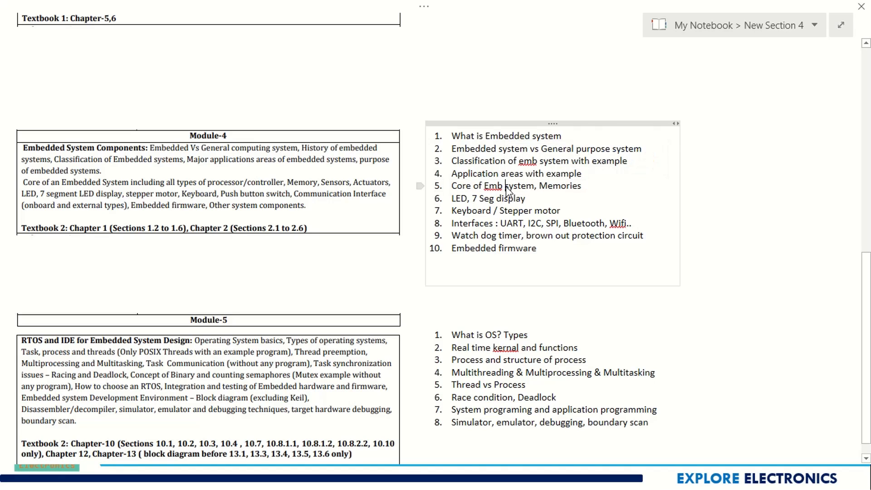
{"action": "double_click", "coordinate": [488, 198]}
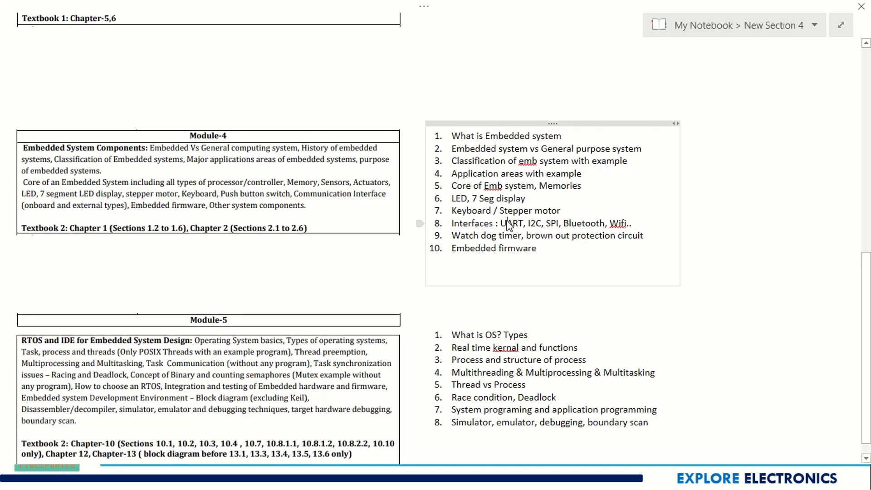
{"action": "left_click", "coordinate": [527, 223]}
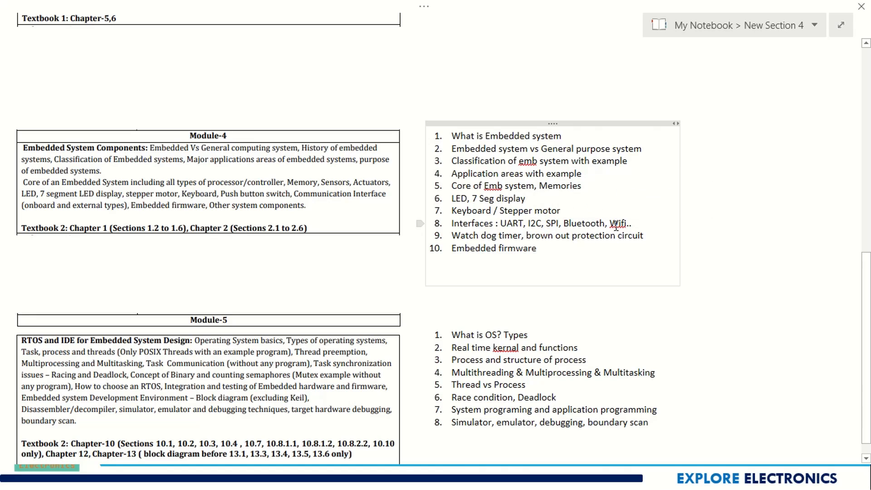
{"action": "double_click", "coordinate": [583, 223]}
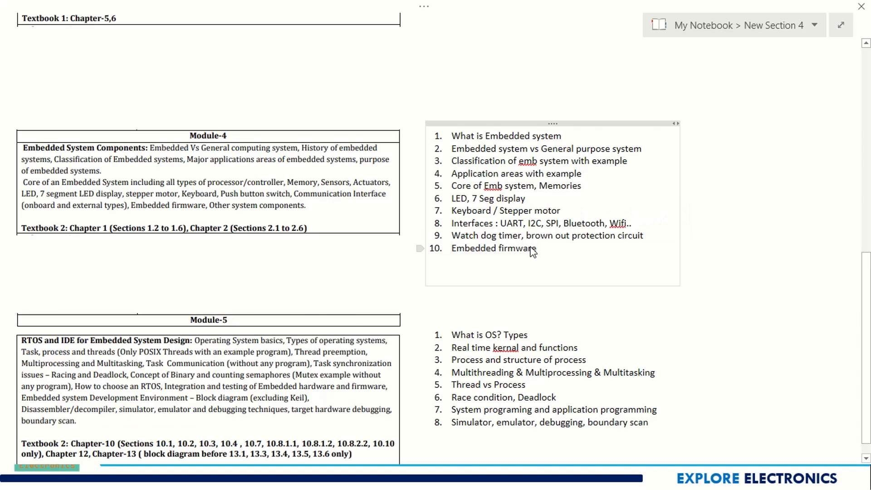
Step: Scroll down and point out the next group of five questions
{"action": "scroll", "scroll_direction": "down", "scroll_amount": 3}
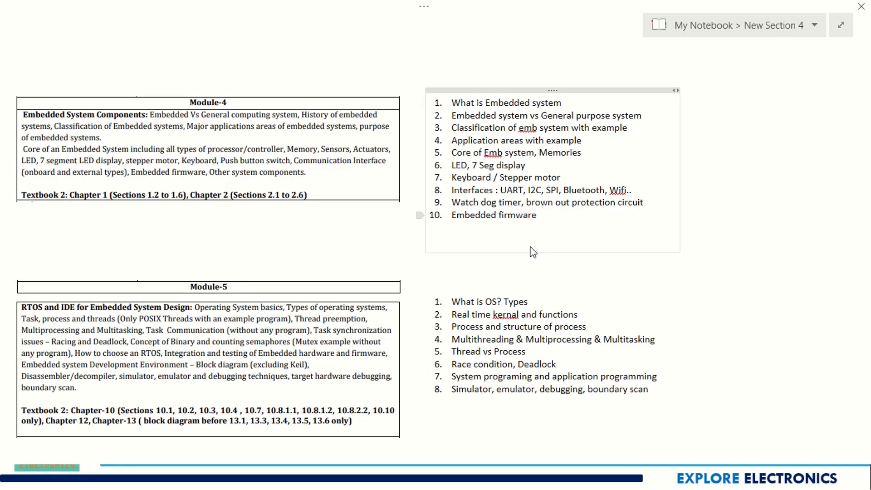
{"action": "double_click", "coordinate": [467, 327]}
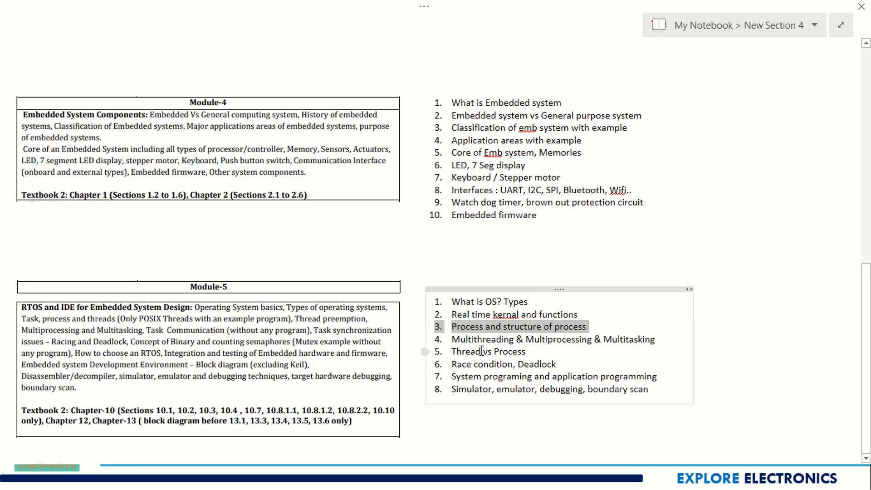
{"action": "left_click", "coordinate": [482, 351]}
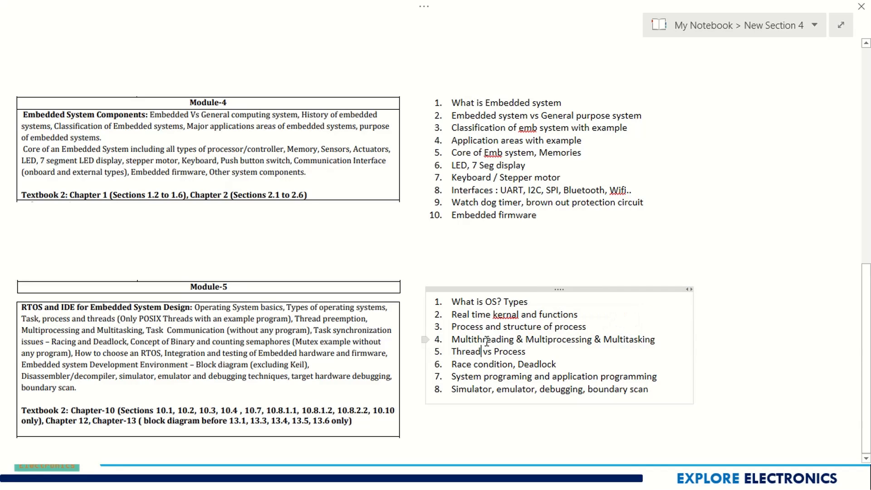
{"action": "double_click", "coordinate": [558, 339]}
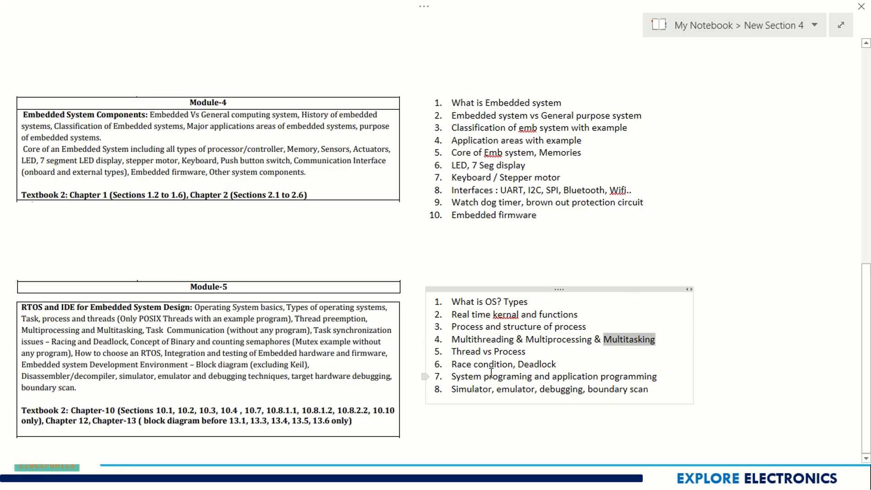
{"action": "double_click", "coordinate": [491, 363]}
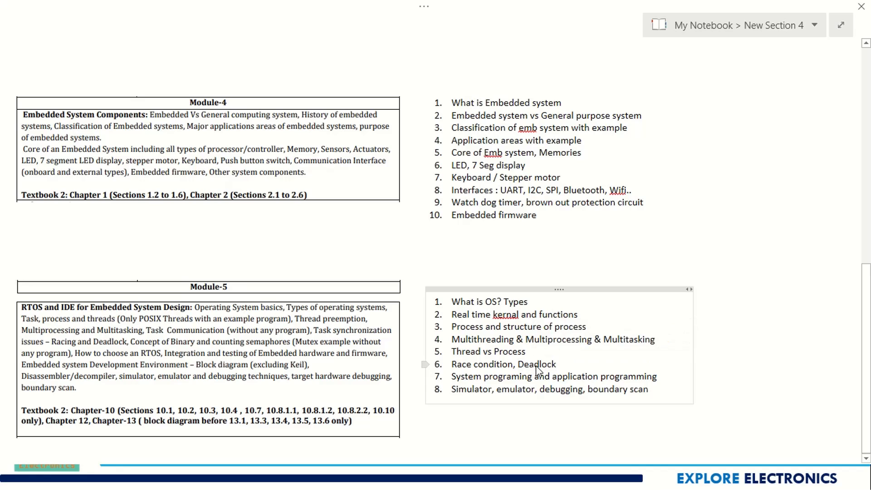
{"action": "double_click", "coordinate": [506, 376]}
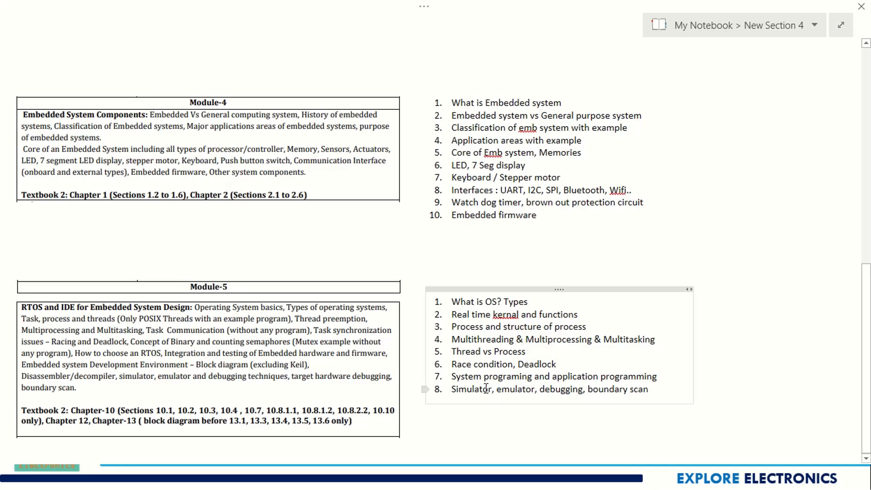
{"action": "double_click", "coordinate": [513, 389]}
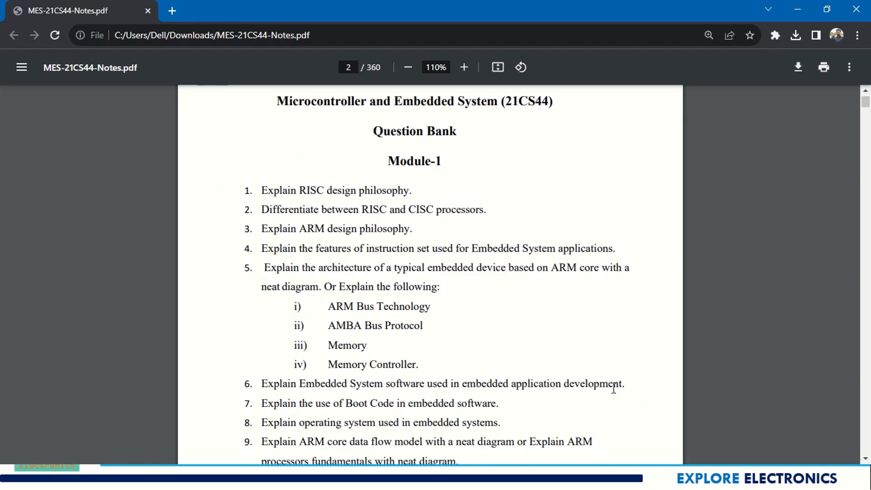
{"action": "mouse_move", "coordinate": [465, 252]}
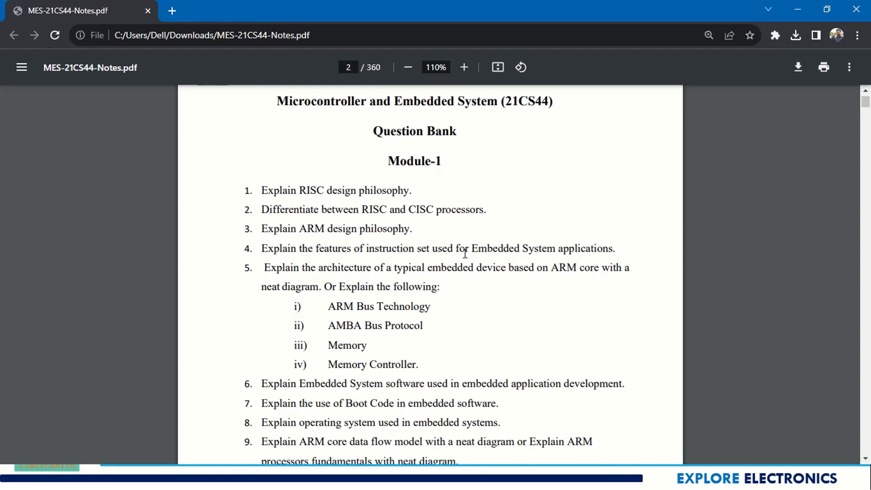
Step: Scroll on to Module 2's assembly and C compiler questions on page 4
{"action": "scroll", "scroll_direction": "down", "scroll_amount": 3}
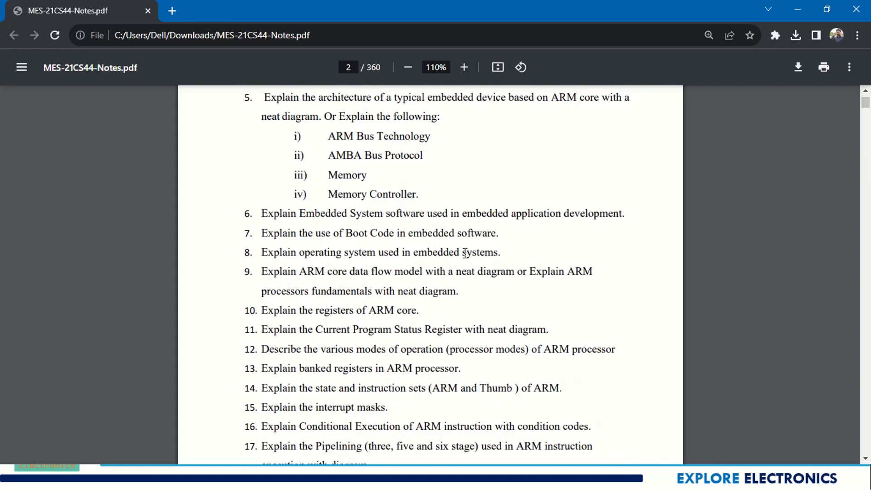
{"action": "scroll", "scroll_direction": "down", "scroll_amount": 3}
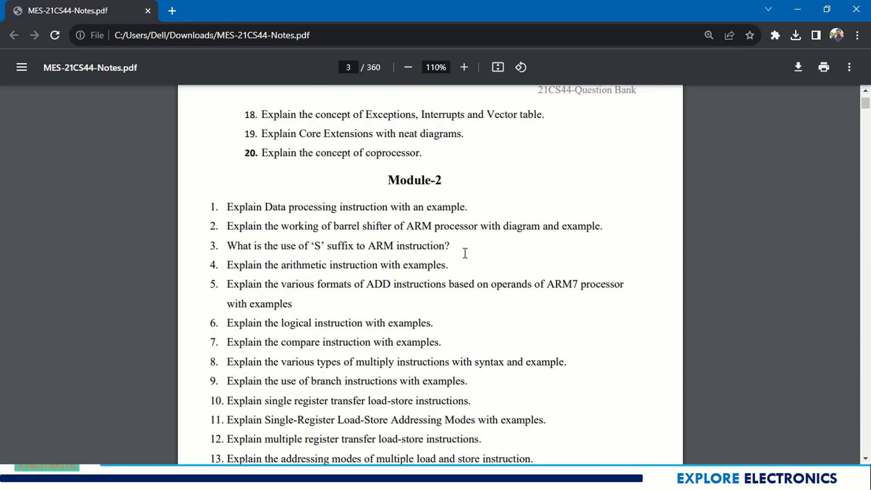
{"action": "scroll", "scroll_direction": "down", "scroll_amount": 3}
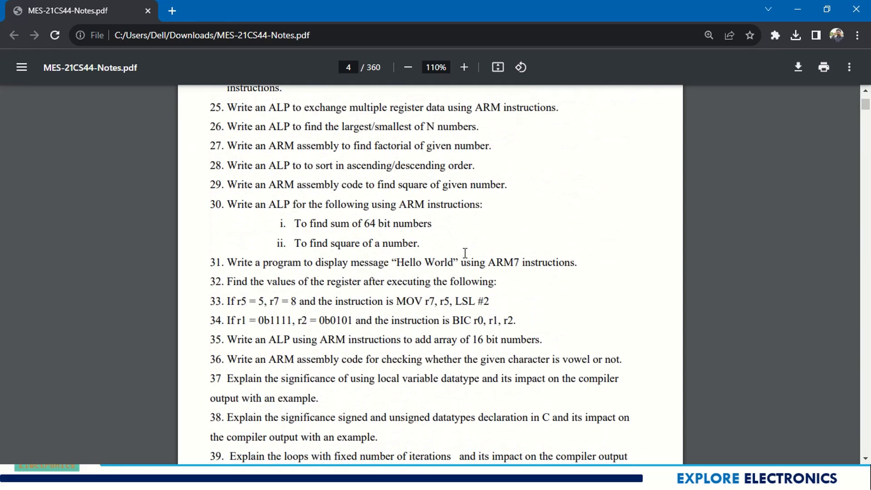
{"action": "scroll", "scroll_direction": "down", "scroll_amount": 3}
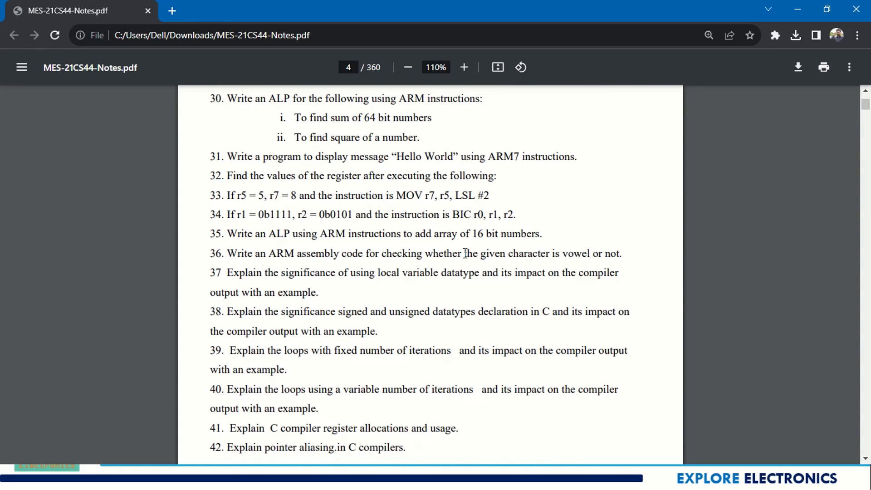
Step: Scroll from page 4 through Modules 3 and 4 to Module-5's OS and IPC questions
{"action": "scroll", "scroll_direction": "down", "scroll_amount": 3}
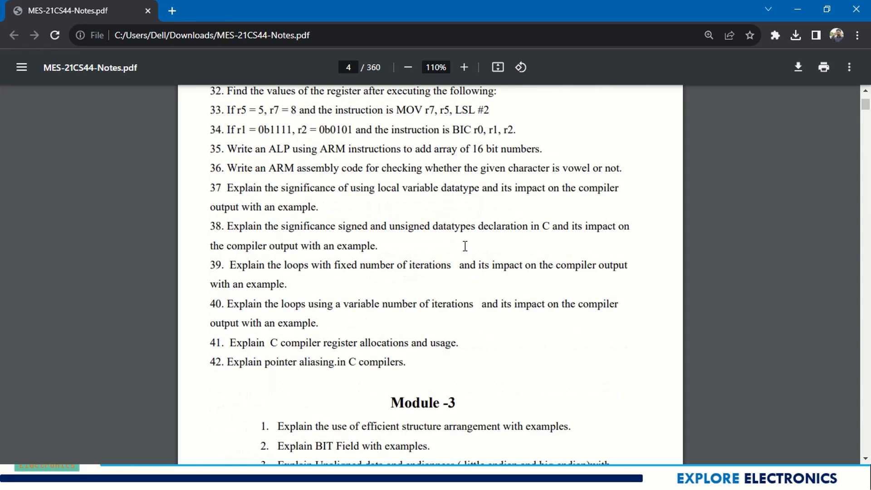
{"action": "scroll", "scroll_direction": "down", "scroll_amount": 3}
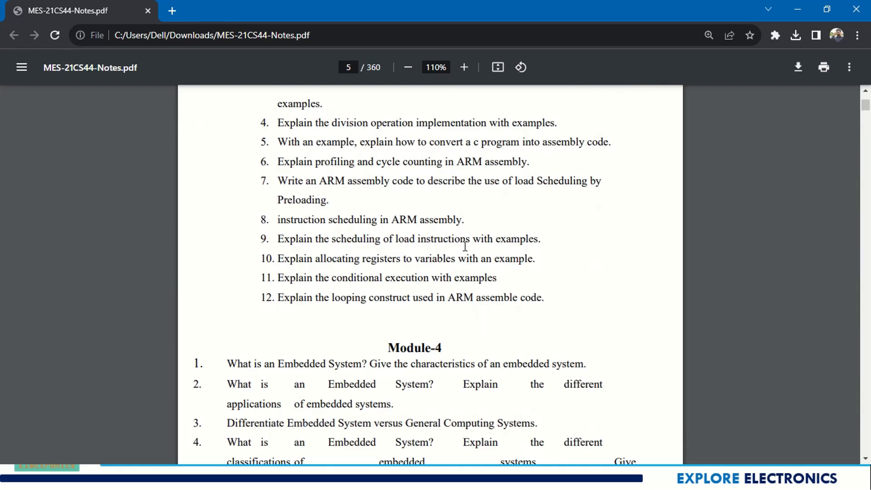
{"action": "scroll", "scroll_direction": "down", "scroll_amount": 3}
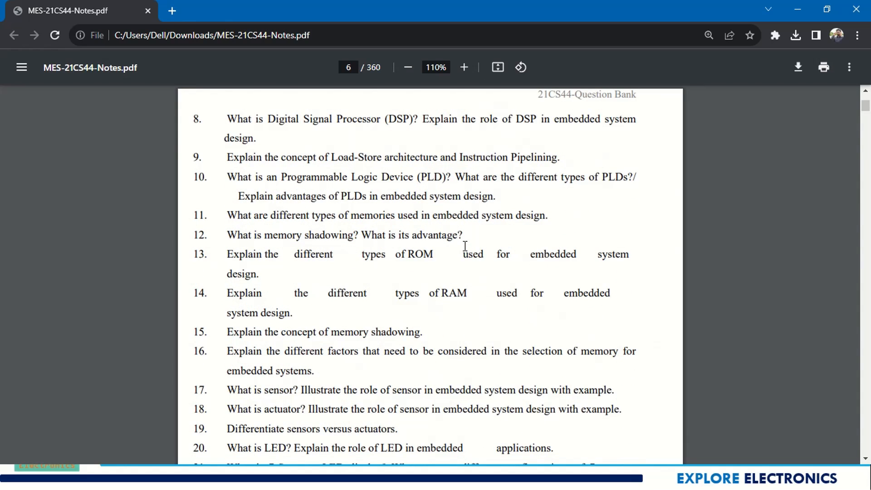
{"action": "scroll", "scroll_direction": "down", "scroll_amount": 3}
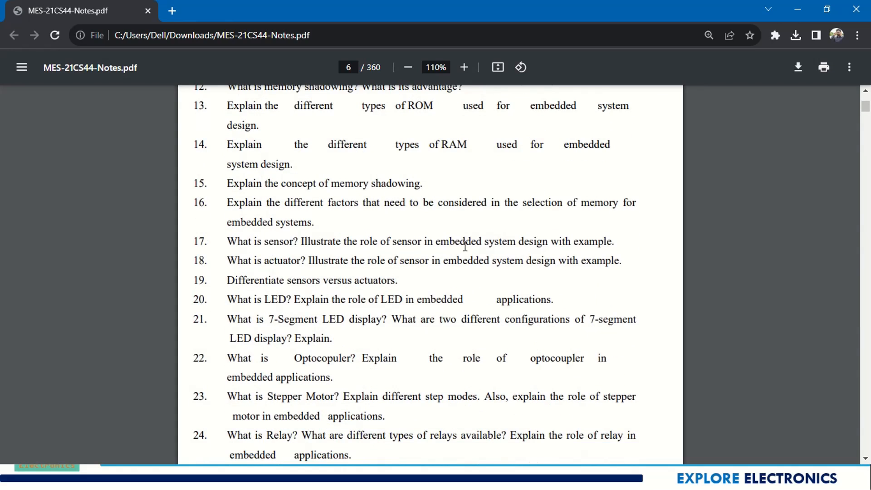
{"action": "scroll", "scroll_direction": "down", "scroll_amount": 3}
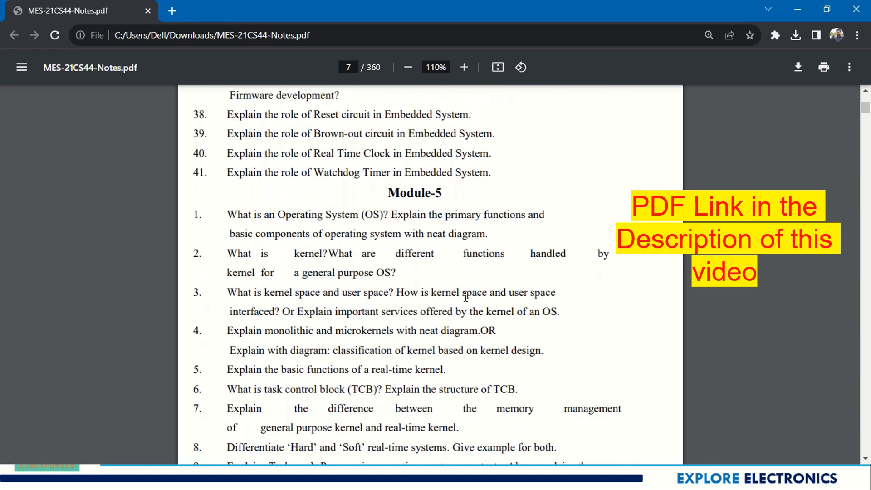
{"action": "scroll", "scroll_direction": "down", "scroll_amount": 3}
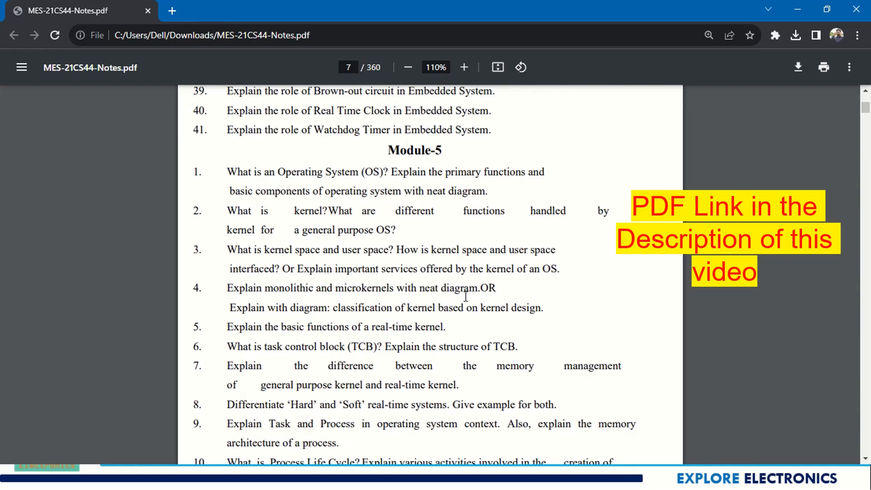
{"action": "scroll", "scroll_direction": "down", "scroll_amount": 3}
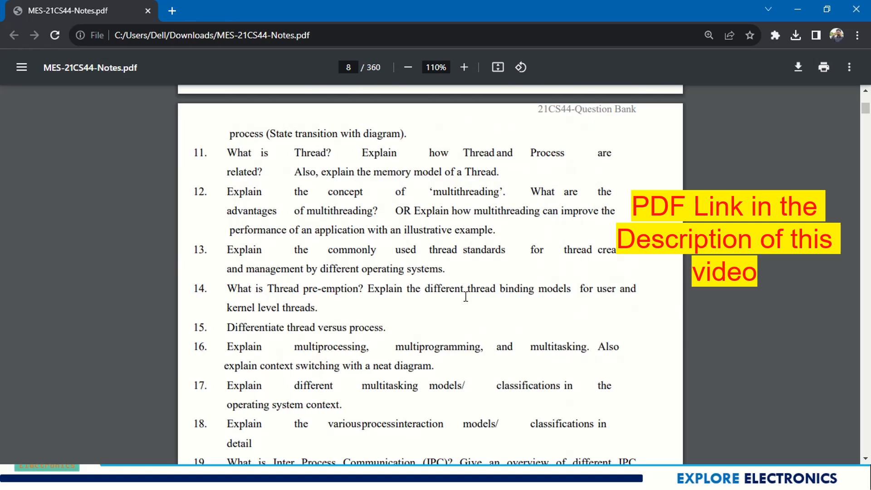
{"action": "scroll", "scroll_direction": "down", "scroll_amount": 3}
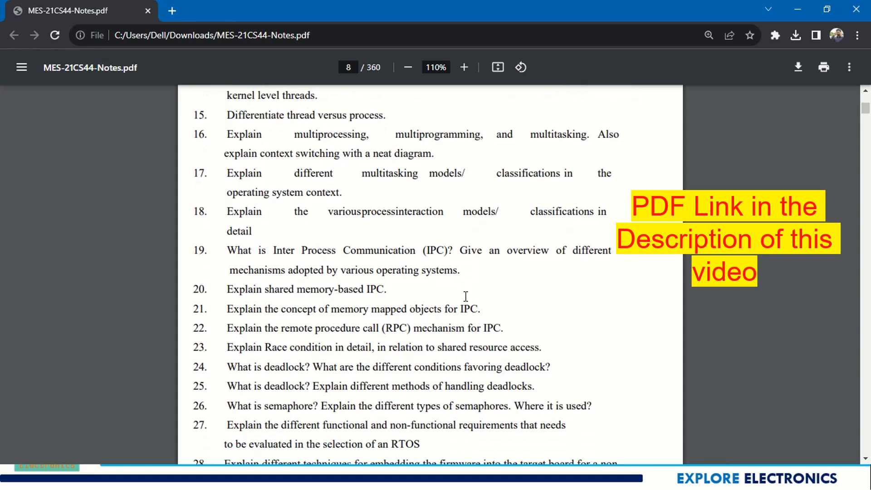
{"action": "scroll", "scroll_direction": "down", "scroll_amount": 3}
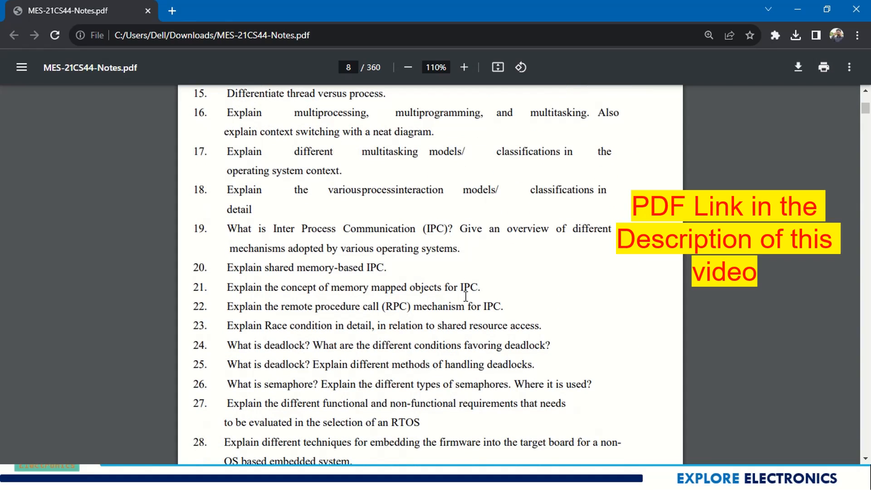
{"action": "scroll", "scroll_direction": "down", "scroll_amount": 3}
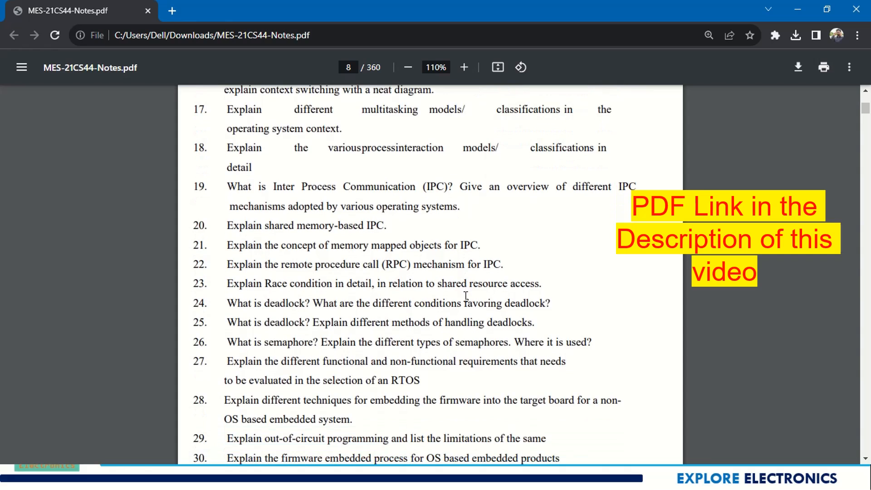